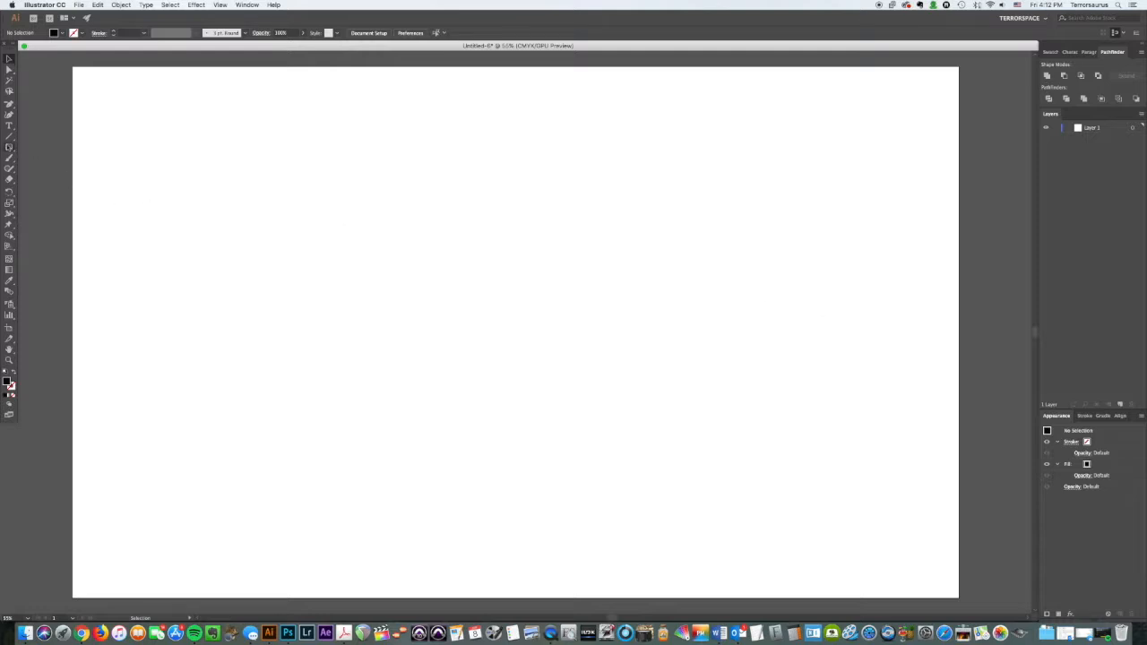
pyautogui.moveTo(11, 158)
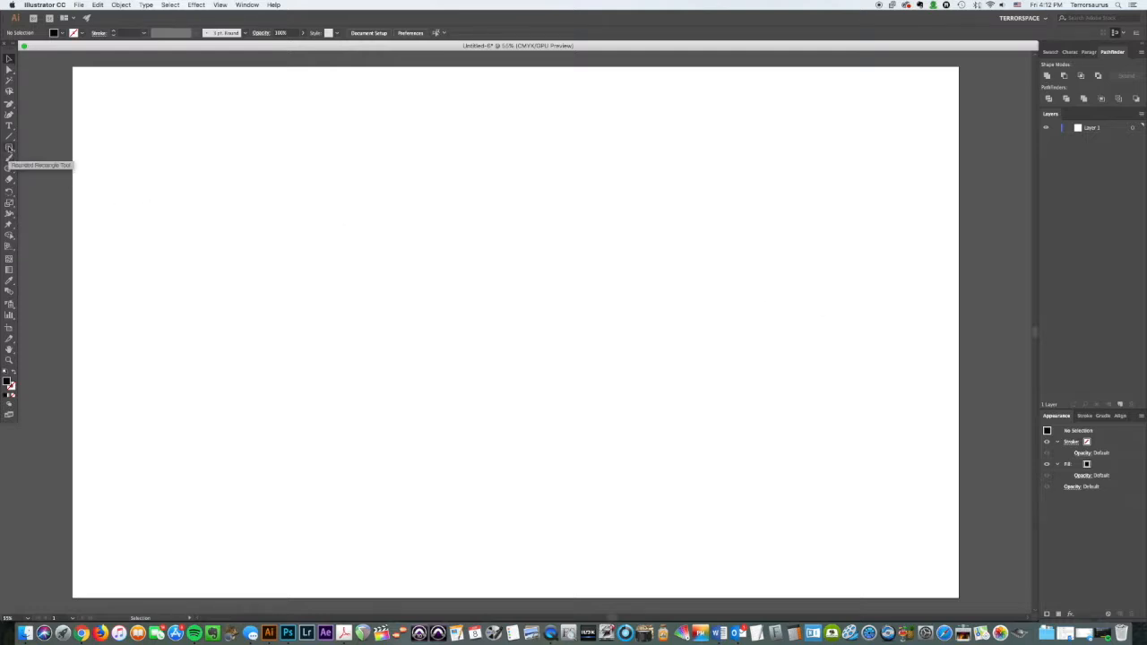
# Create a large black rounded rectangle via the Rounded Rectangle size dialog
pyautogui.click(287, 218)
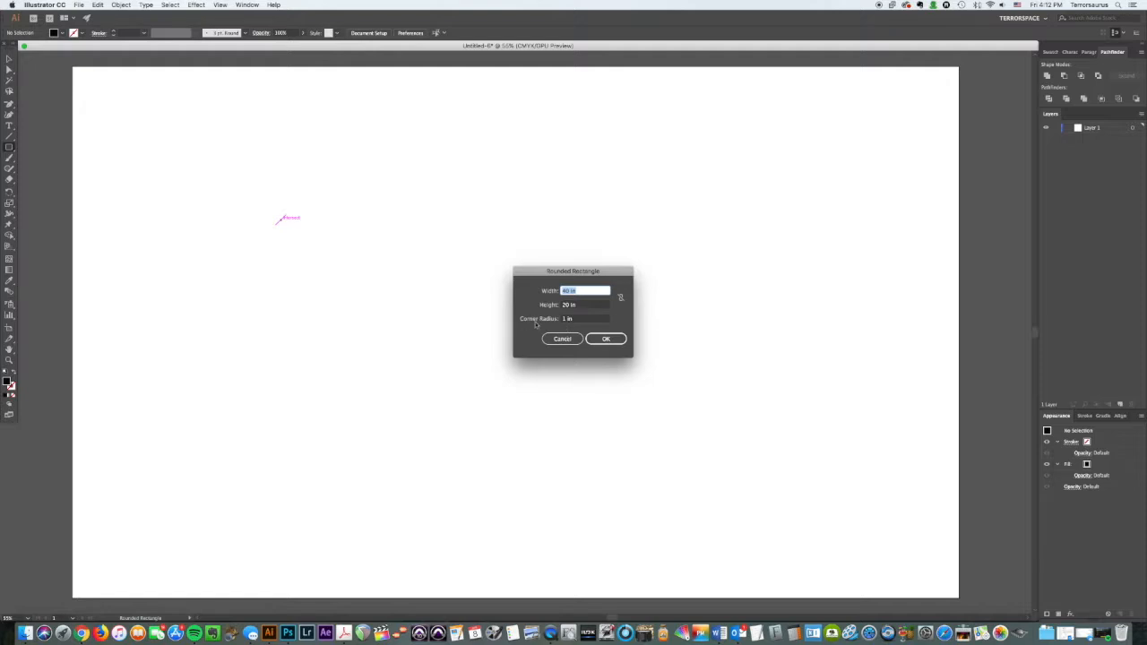
pyautogui.click(606, 338)
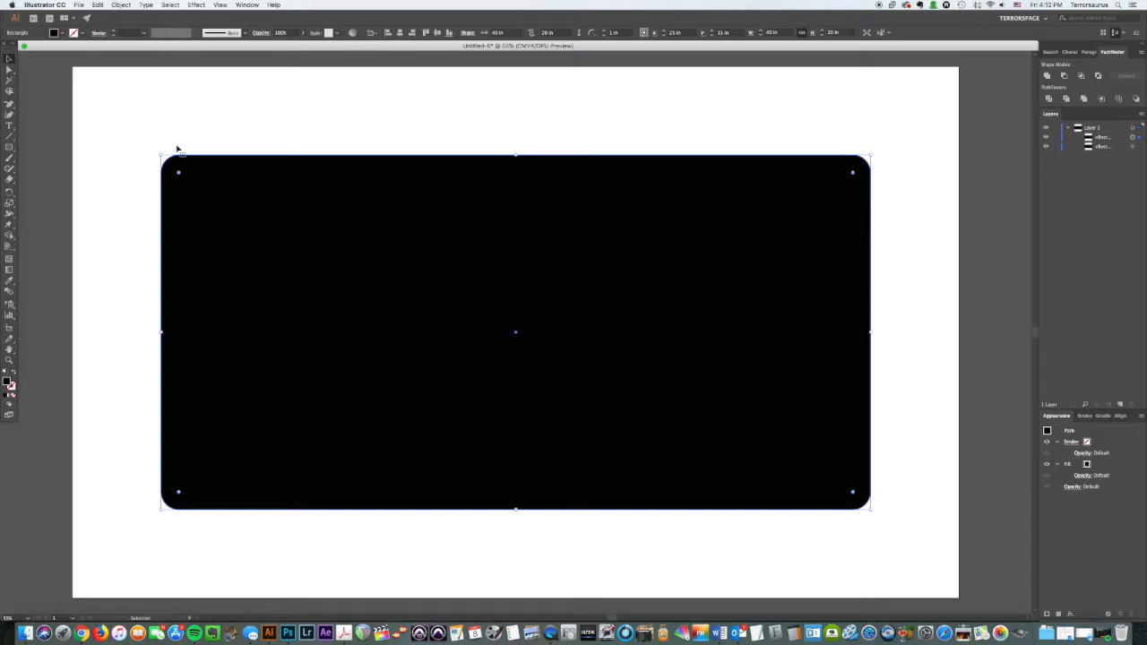
# Paste a red-filled copy of the rounded rectangle in front of the black one
pyautogui.click(52, 32)
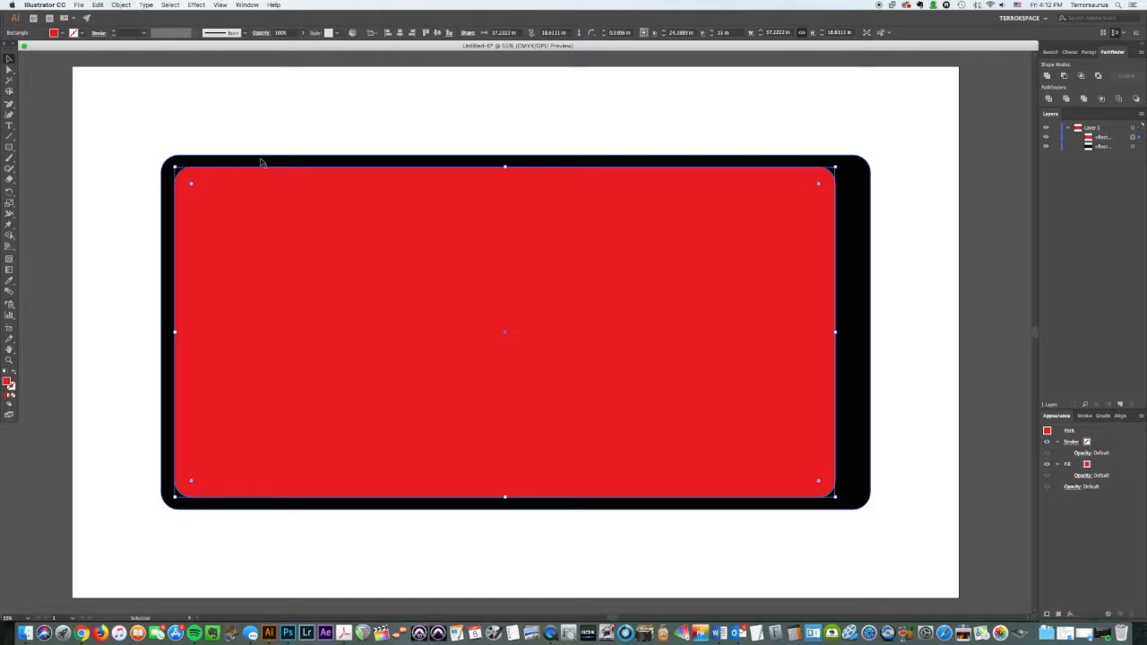
pyautogui.moveTo(187, 375)
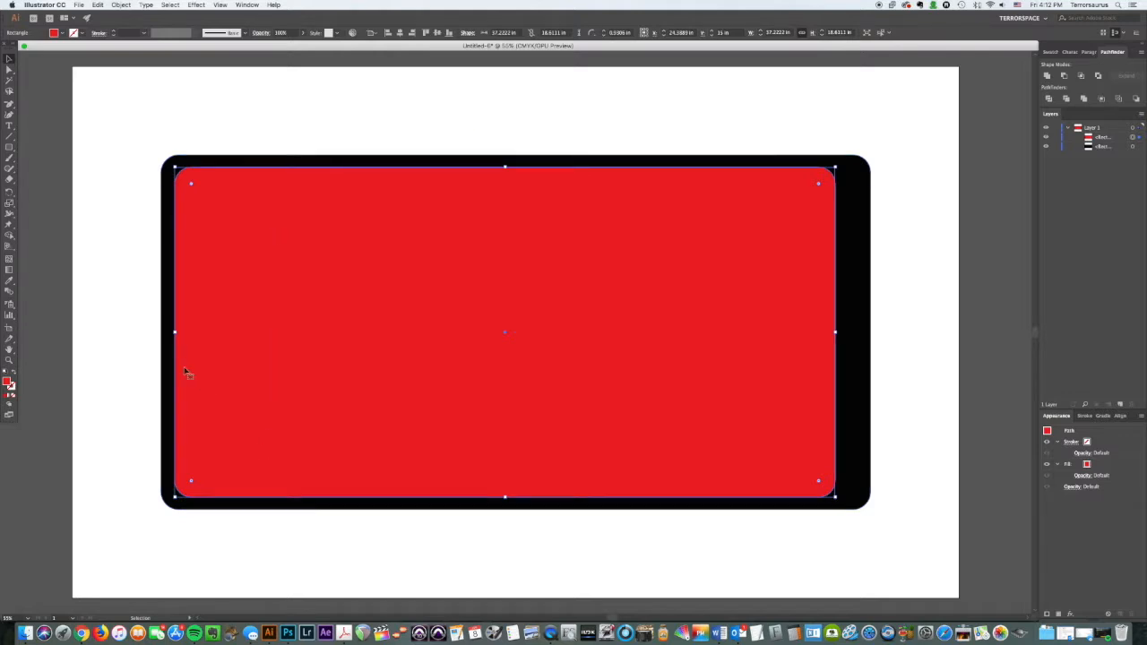
pyautogui.moveTo(267, 337)
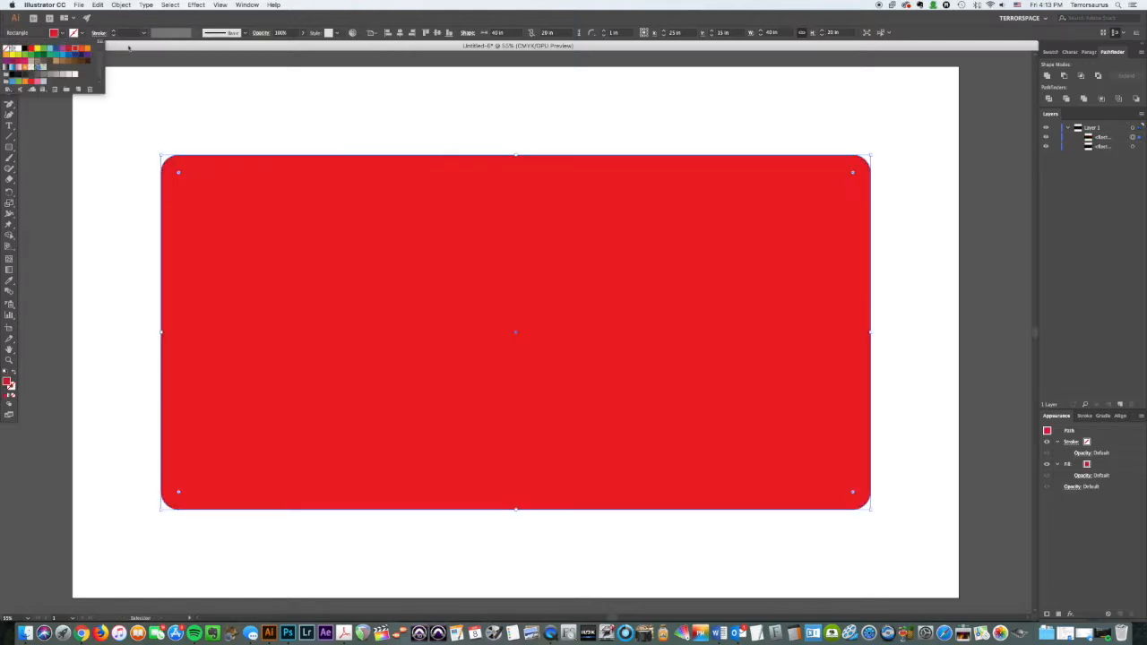
# Select only the red rounded rectangle and bring up Object > Path > Offset Path
pyautogui.click(224, 153)
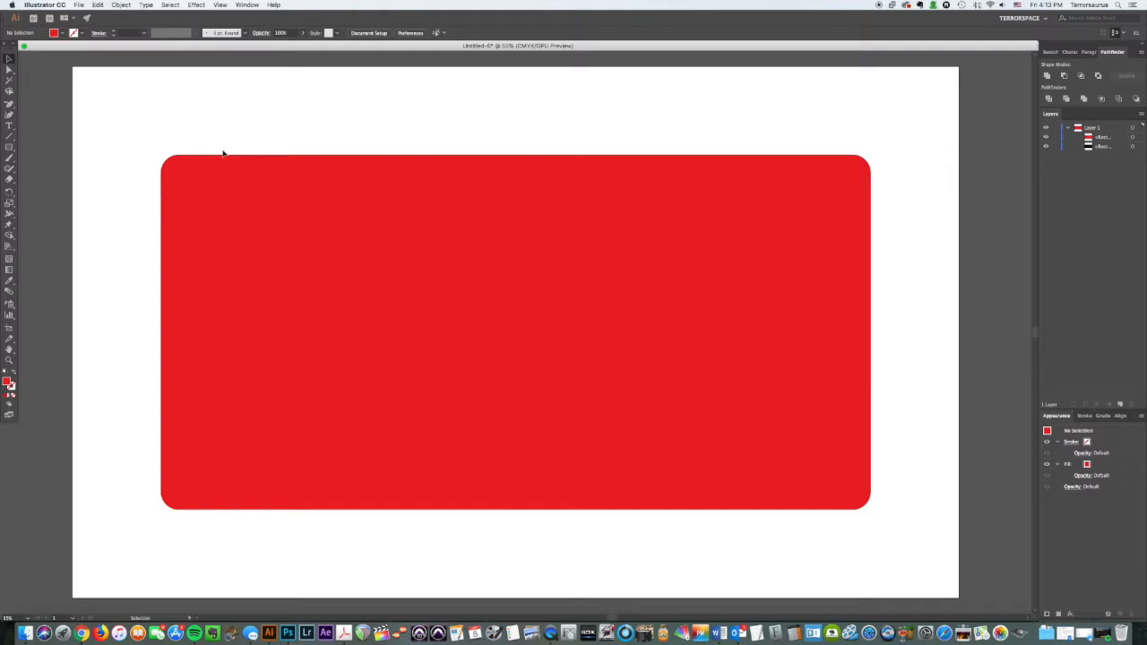
pyautogui.click(517, 332)
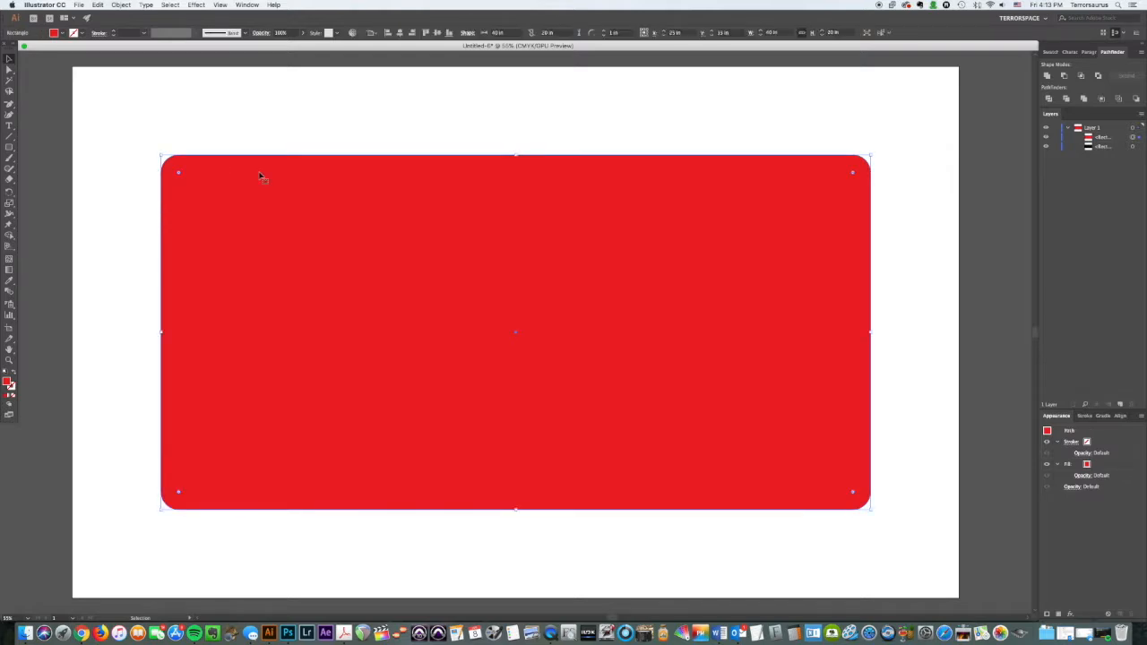
pyautogui.click(122, 4)
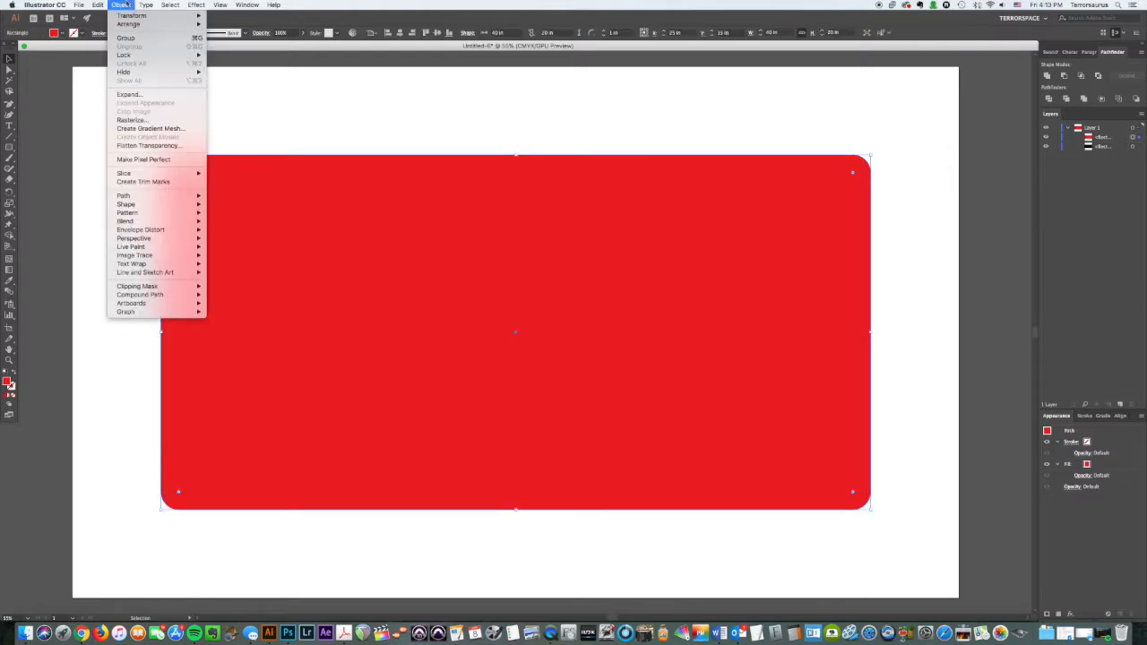
pyautogui.moveTo(124, 195)
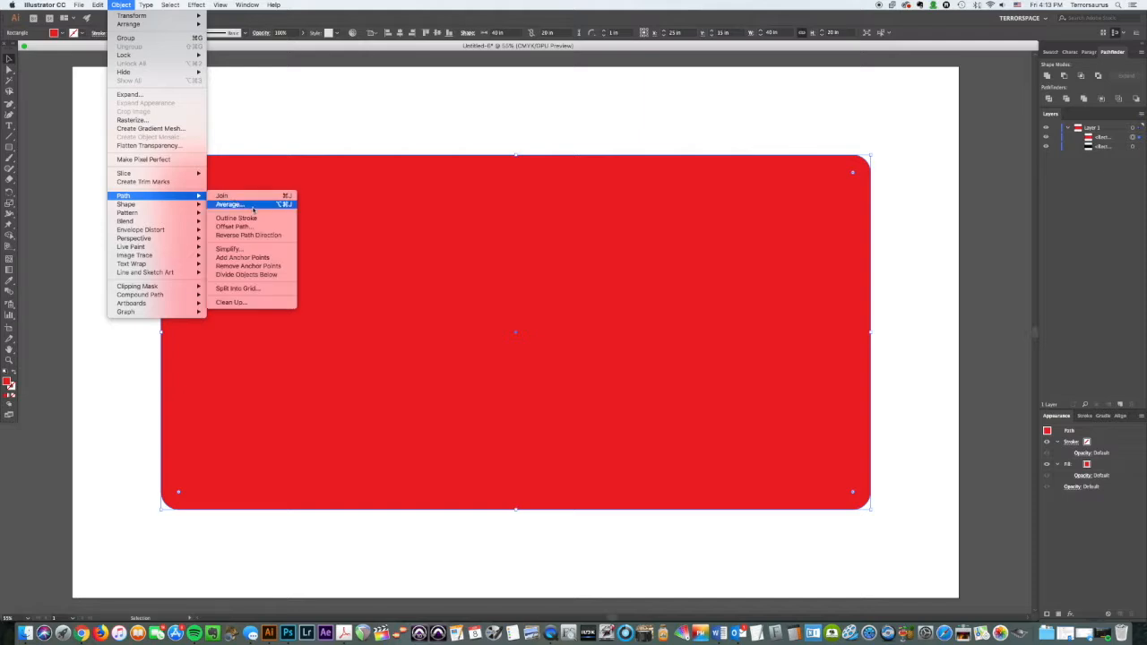
pyautogui.click(233, 226)
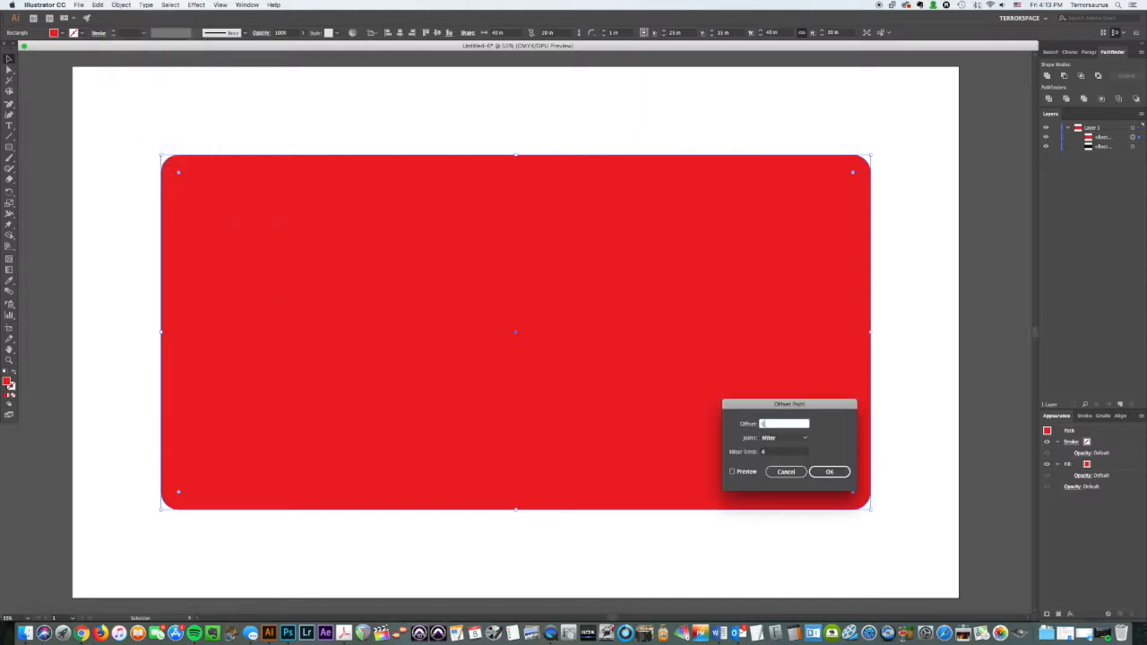
# Enable Preview and enter a negative offset for the red rectangle
pyautogui.click(731, 472)
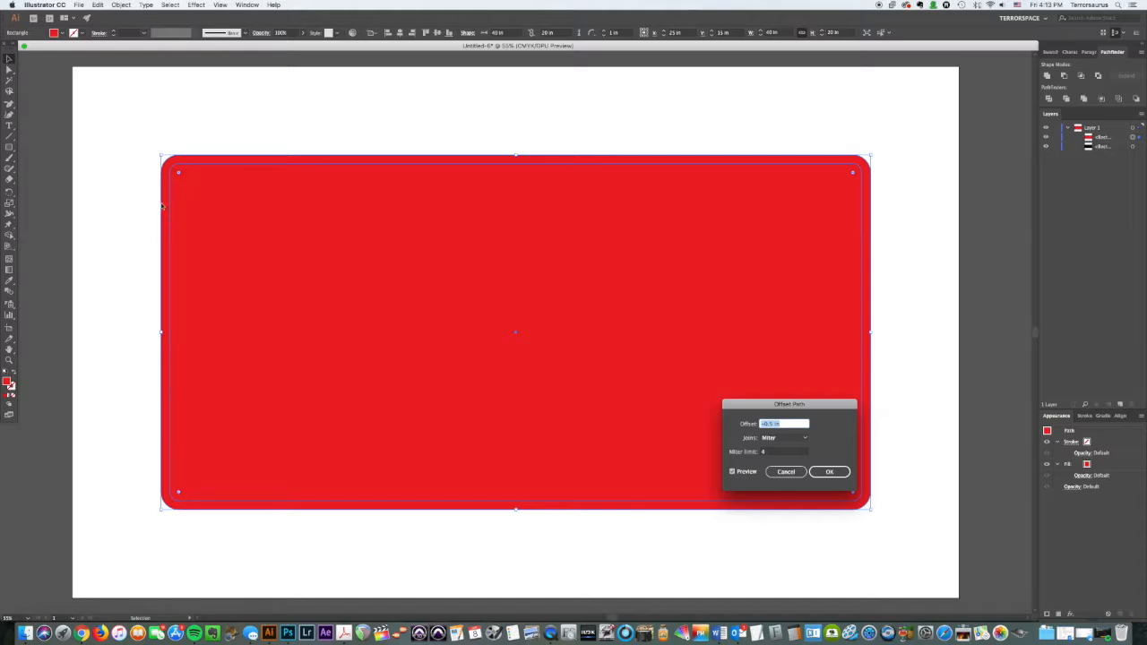
pyautogui.moveTo(807, 182)
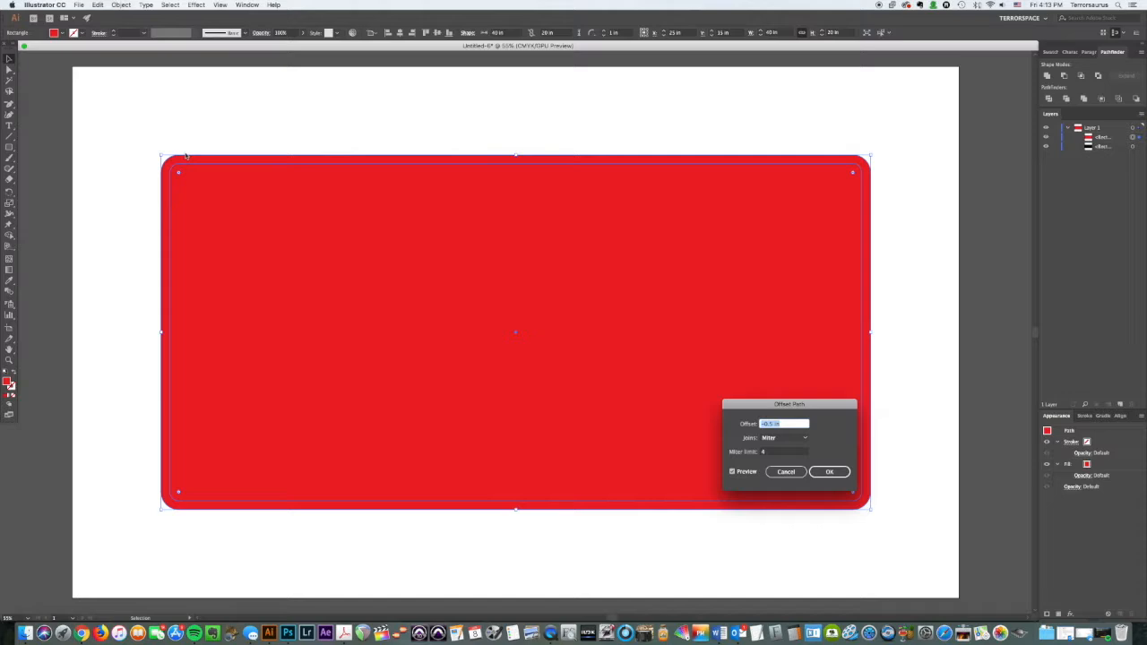
pyautogui.moveTo(377, 201)
pyautogui.write('-0.625')
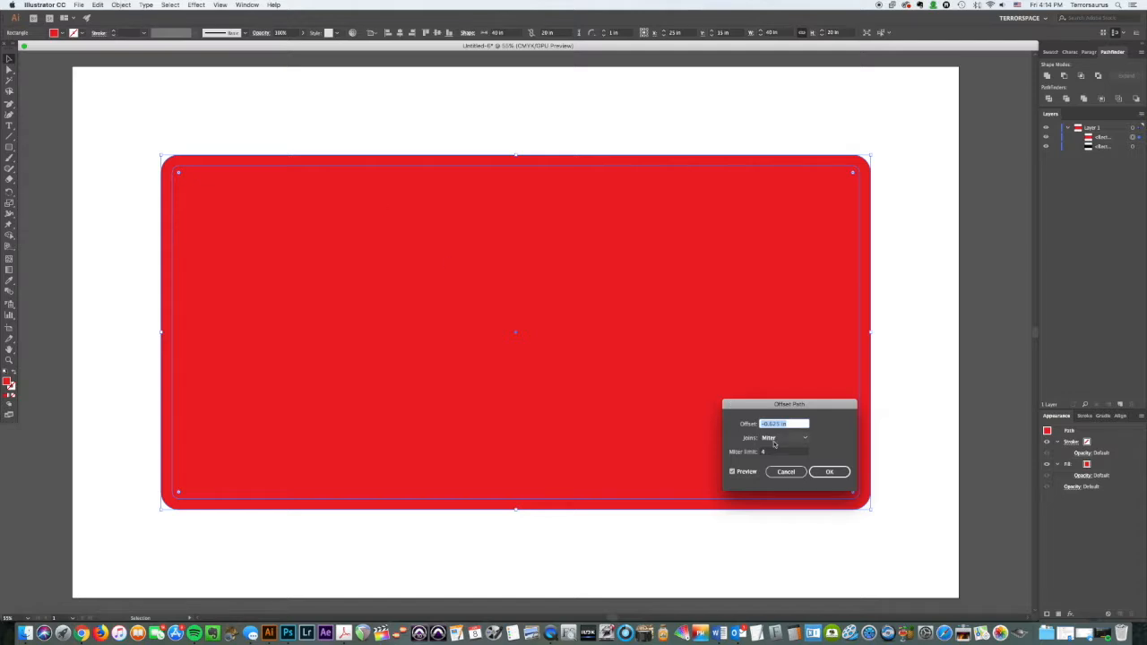
# Apply the inward offset so a black border shows around the red inset
pyautogui.click(828, 472)
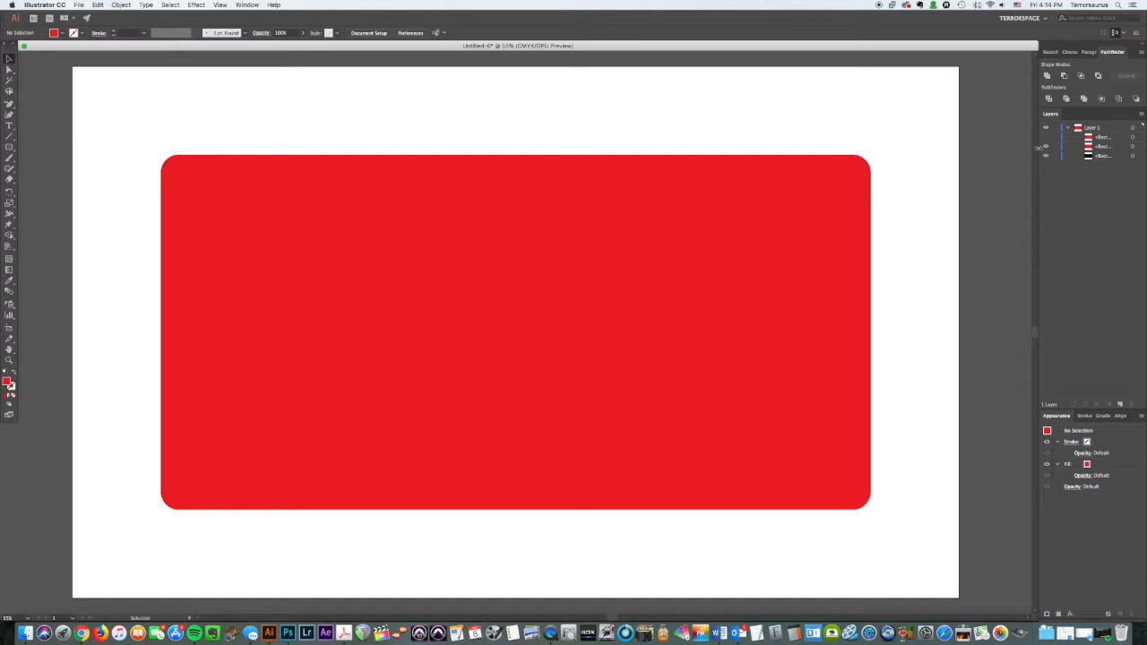
pyautogui.moveTo(839, 202)
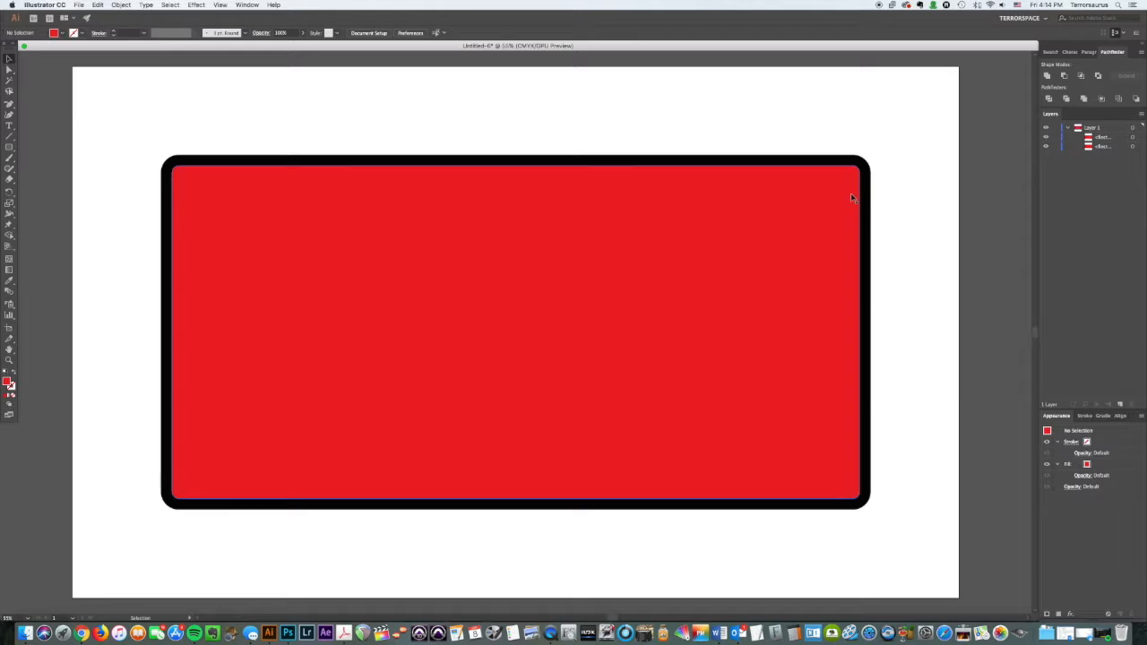
pyautogui.moveTo(314, 190)
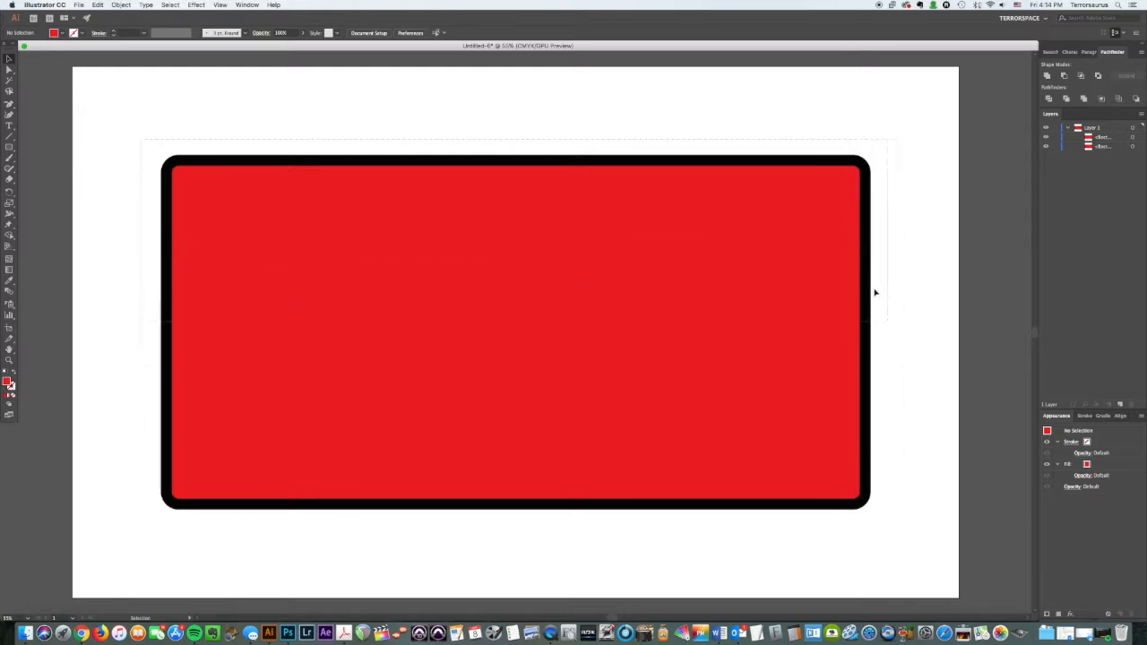
pyautogui.moveTo(165, 160)
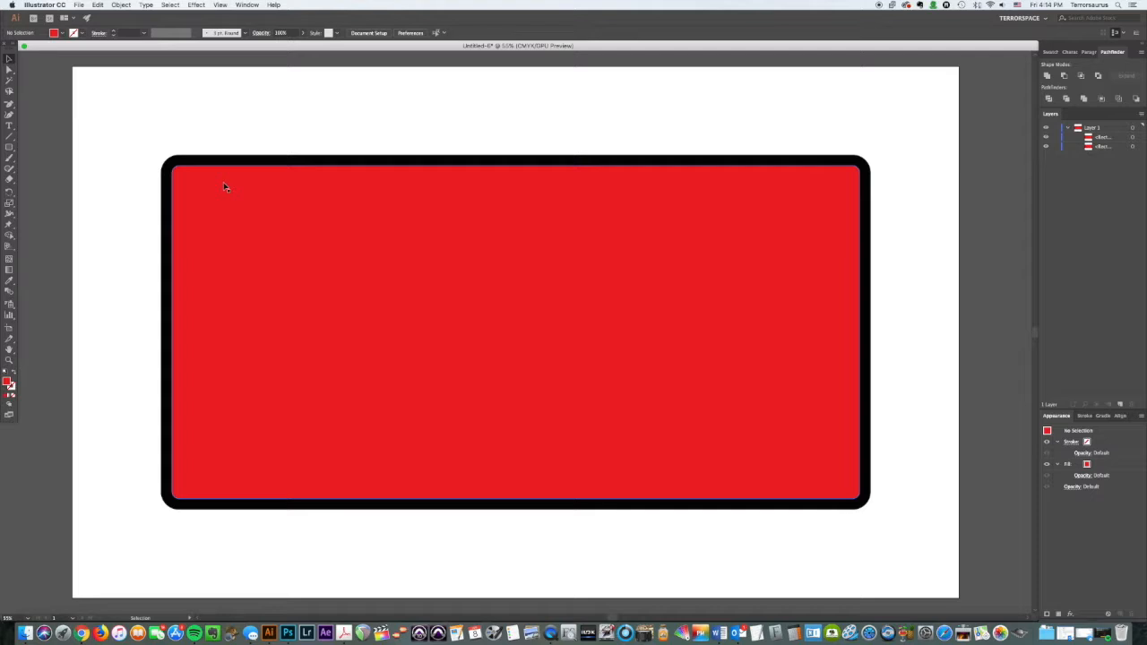
# Undo back to the solid black rounded rectangle and select it
pyautogui.click(516, 332)
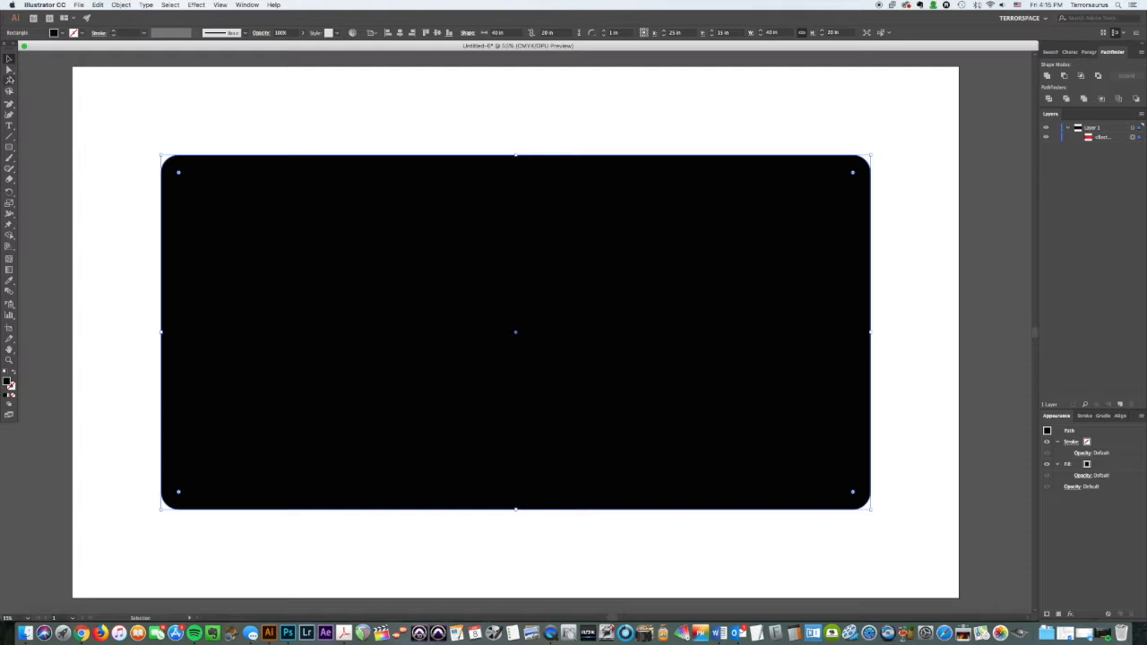
# Enlarge the top-left corner radius with the Direct Selection live corner widget, then deselect
pyautogui.click(10, 70)
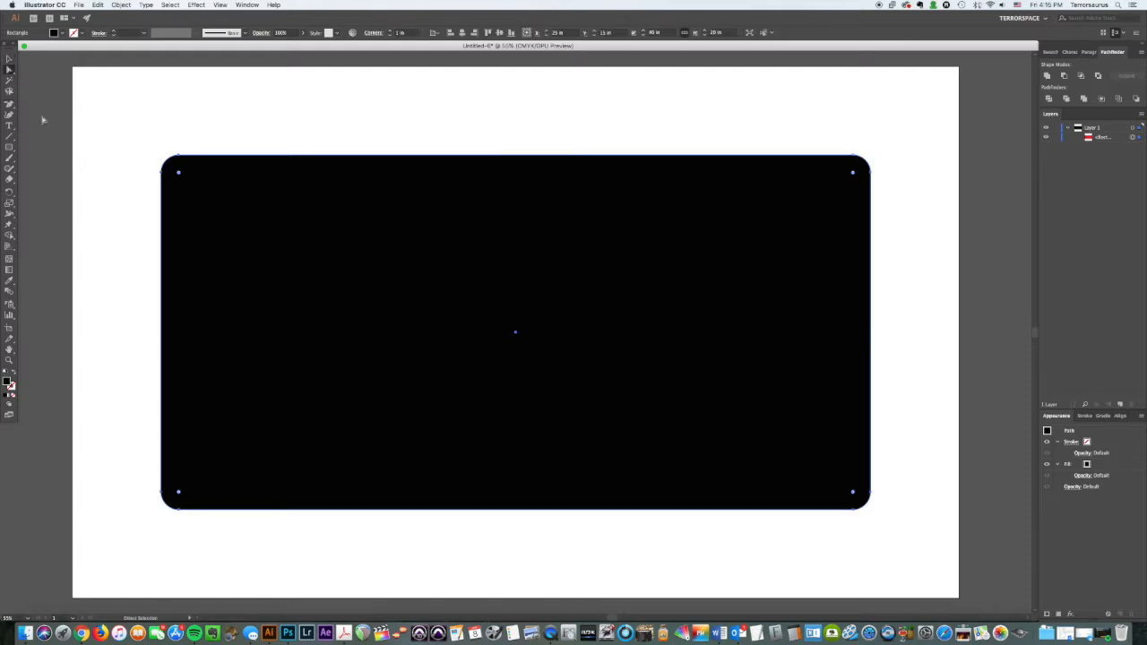
pyautogui.moveTo(9, 81)
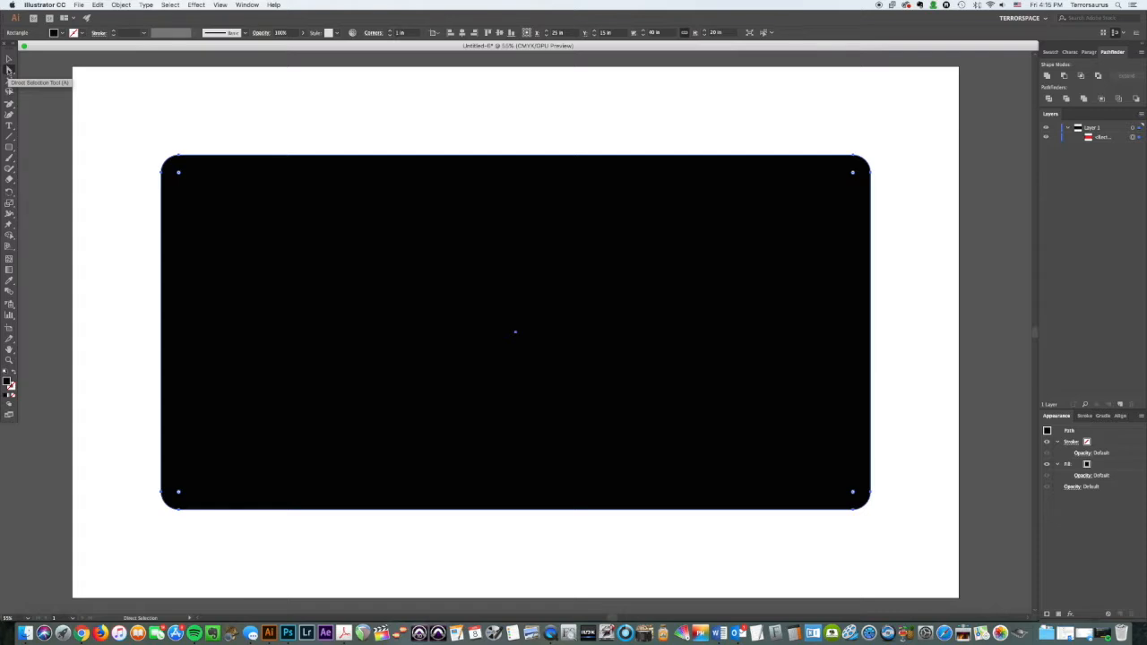
pyautogui.moveTo(179, 177)
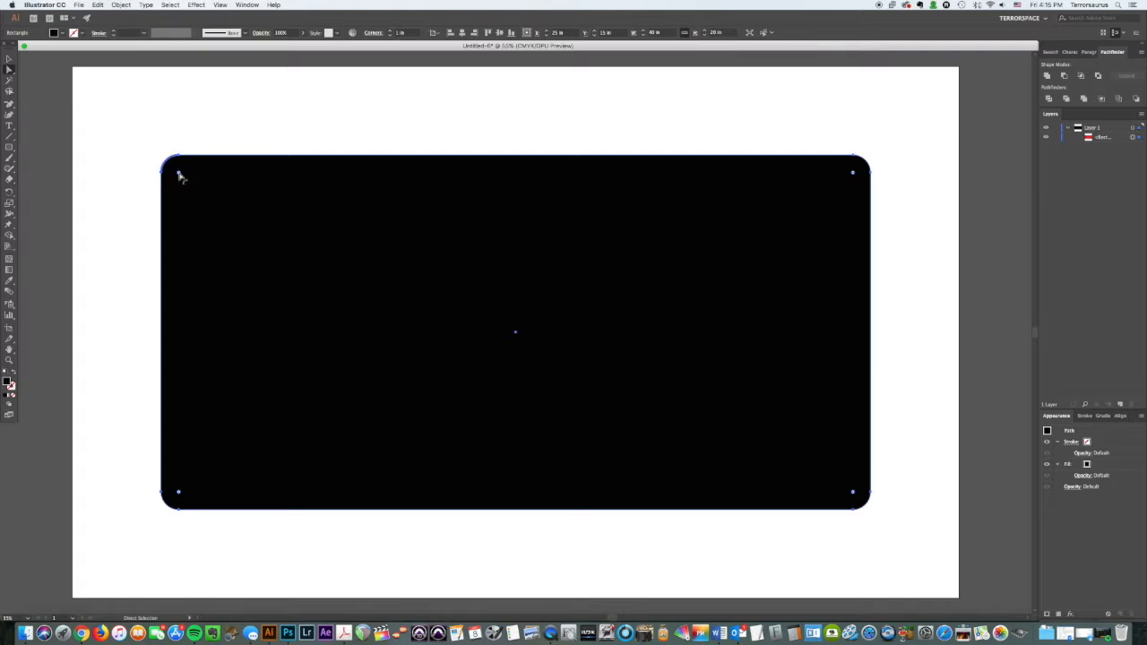
pyautogui.moveTo(857, 175)
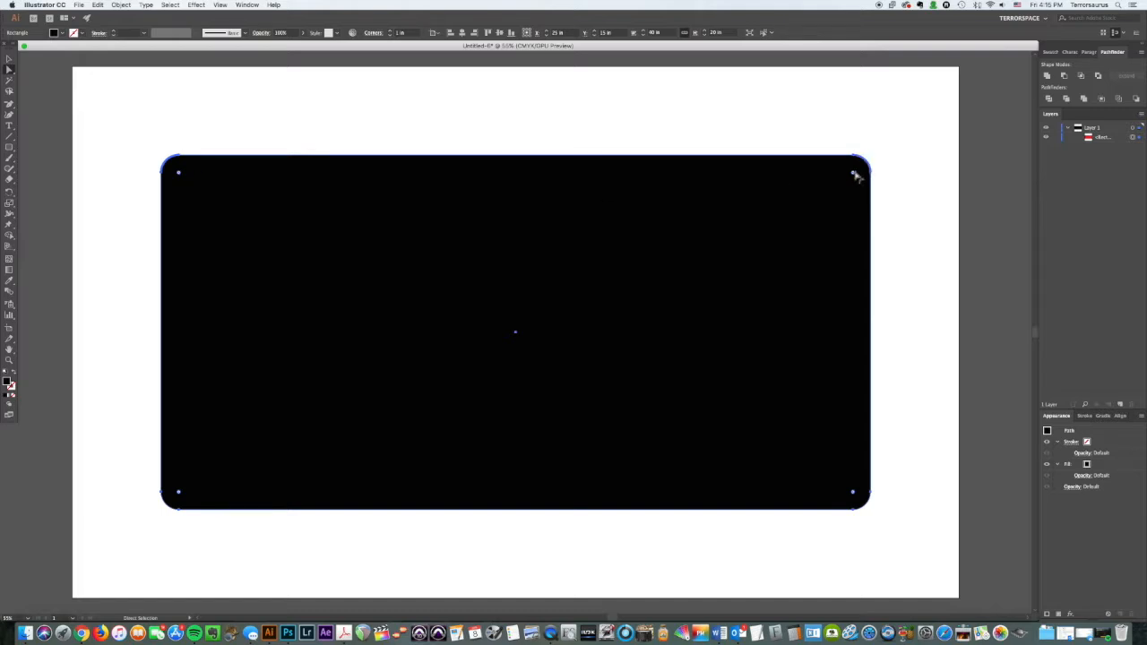
pyautogui.moveTo(179, 176)
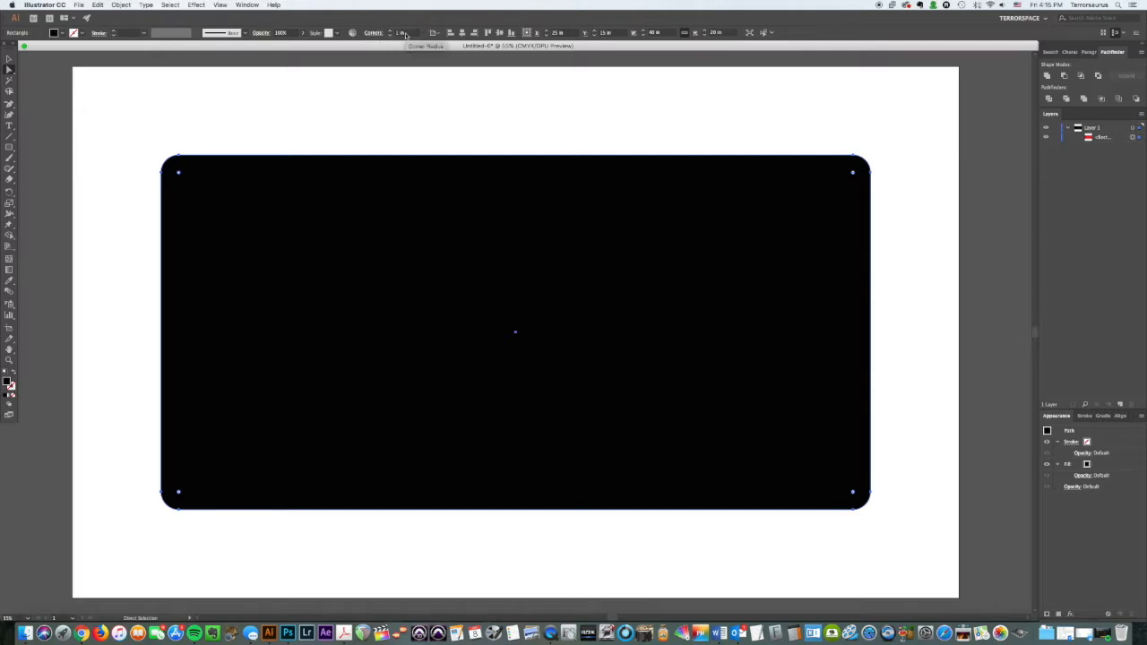
pyautogui.moveTo(401, 32)
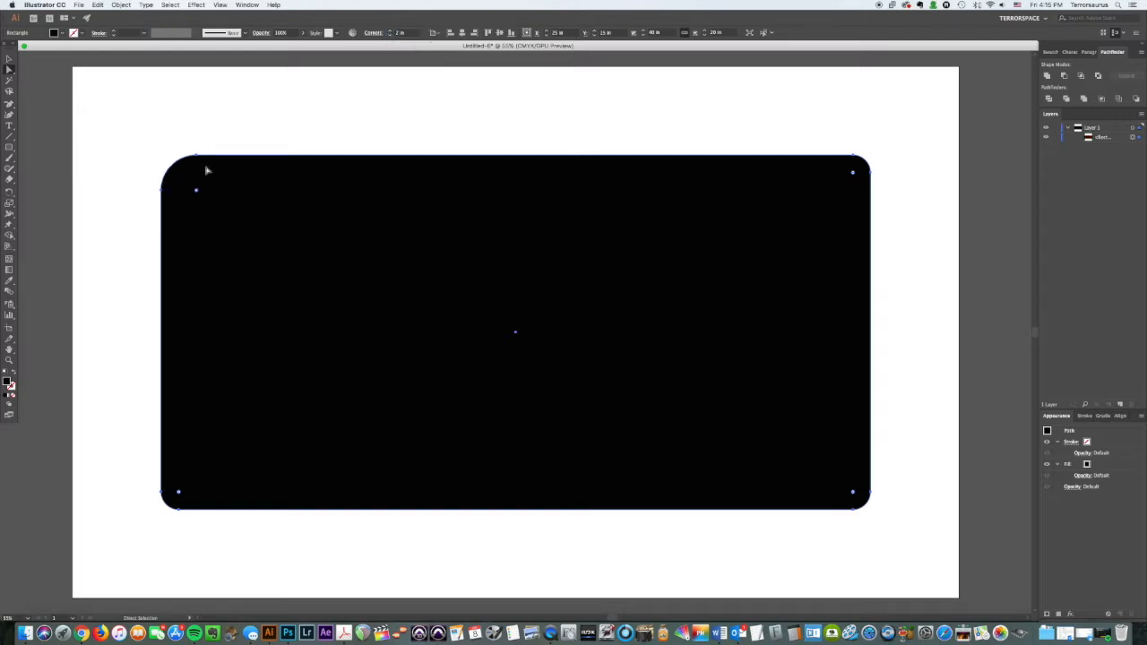
pyautogui.moveTo(219, 205)
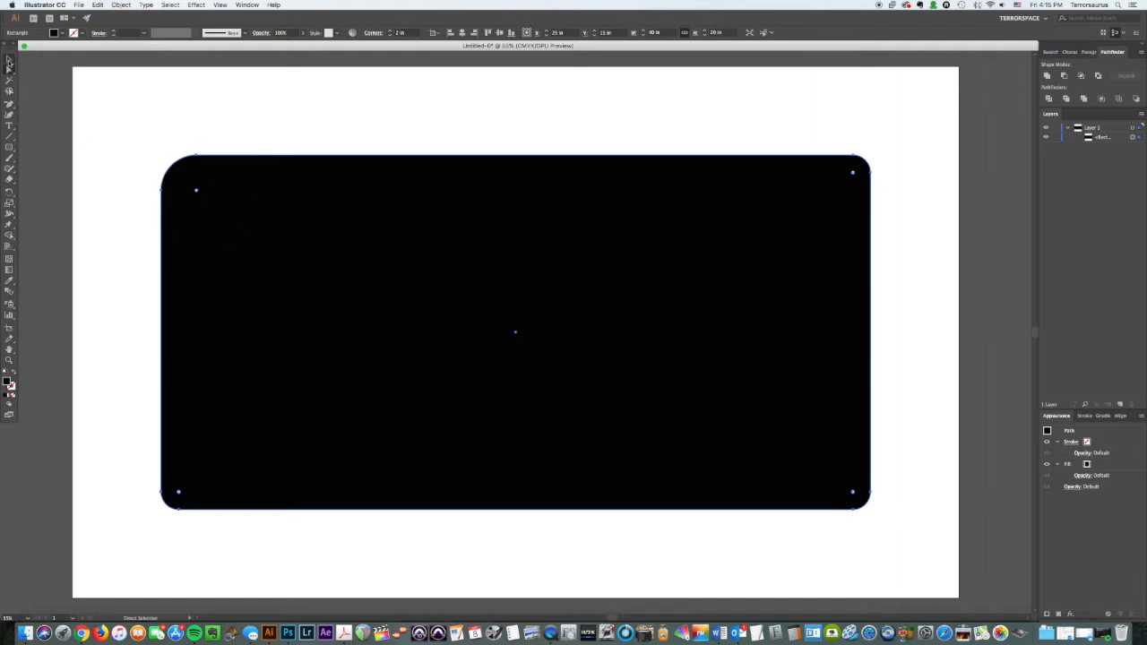
pyautogui.click(11, 57)
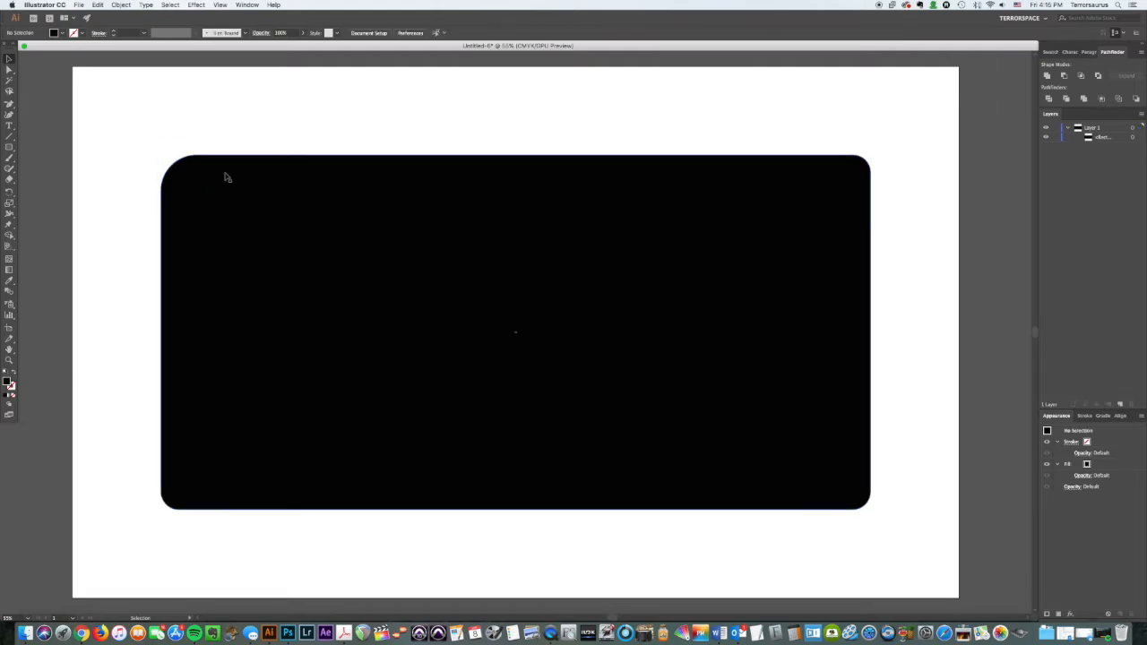
# Fill the rectangle red and bring up Offset Path for it
pyautogui.click(517, 332)
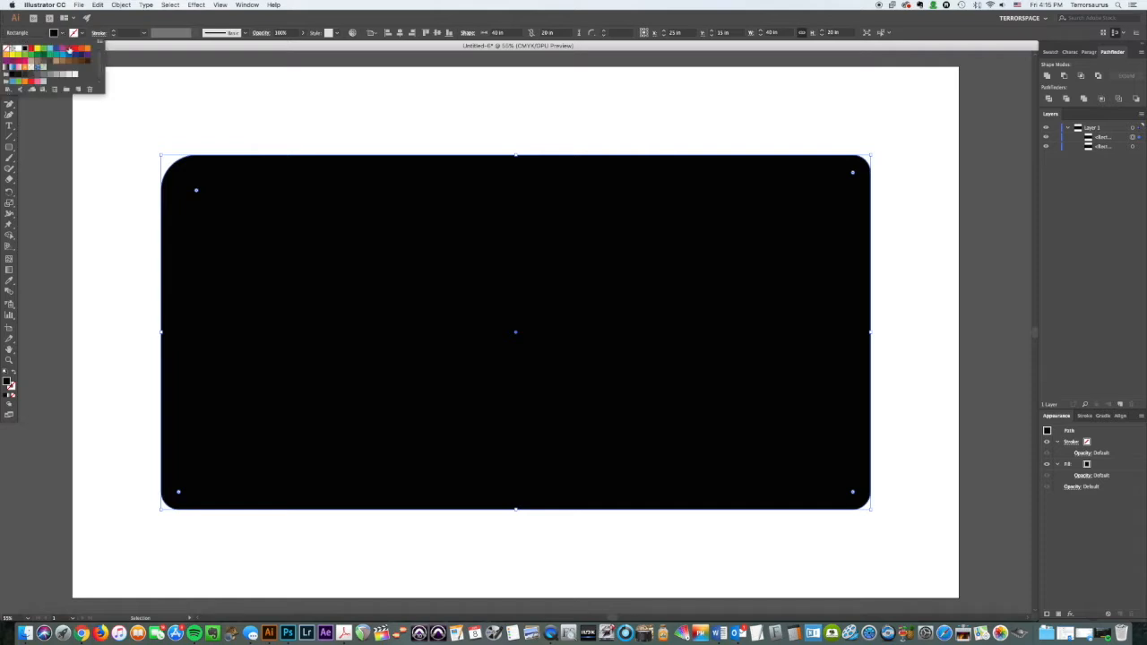
pyautogui.click(25, 49)
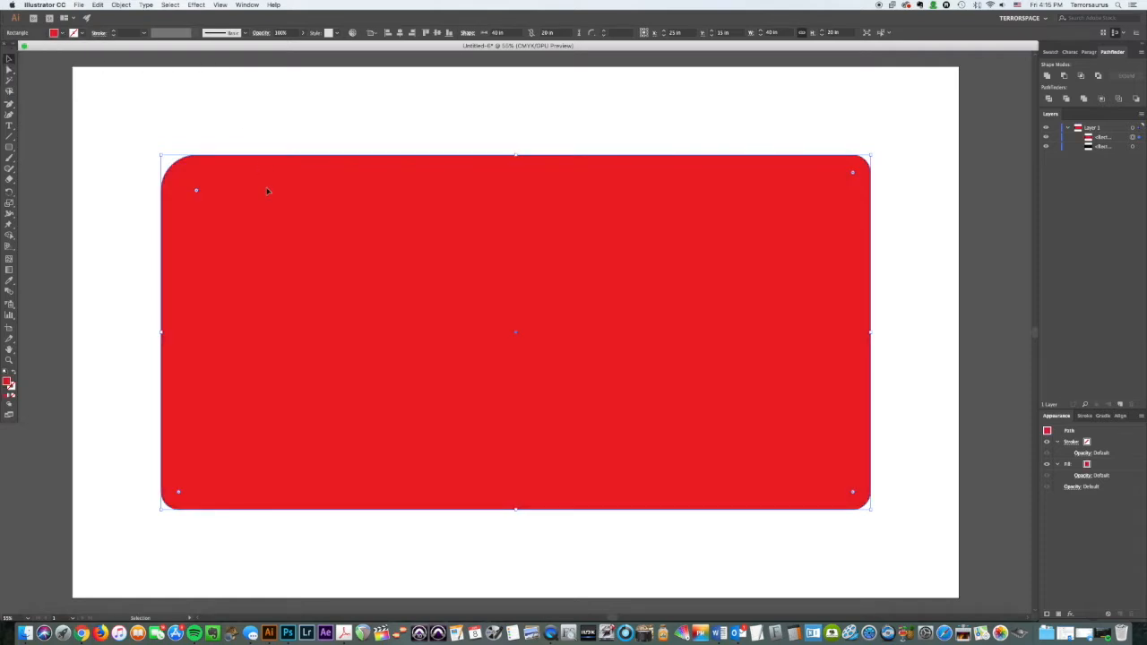
pyautogui.click(122, 6)
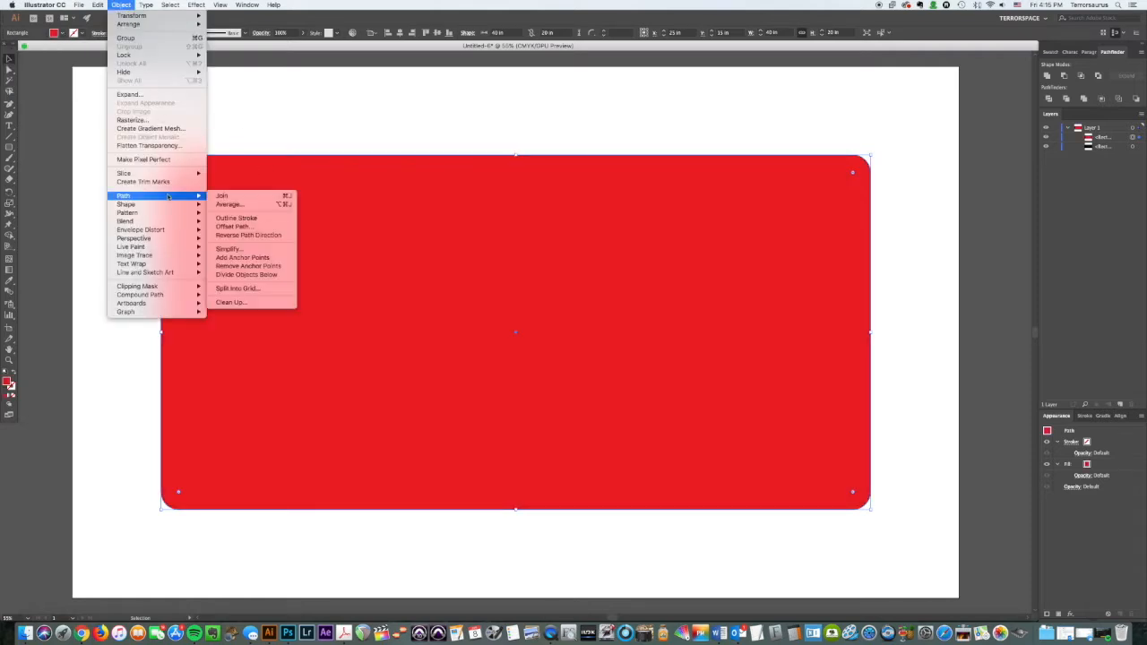
pyautogui.click(233, 225)
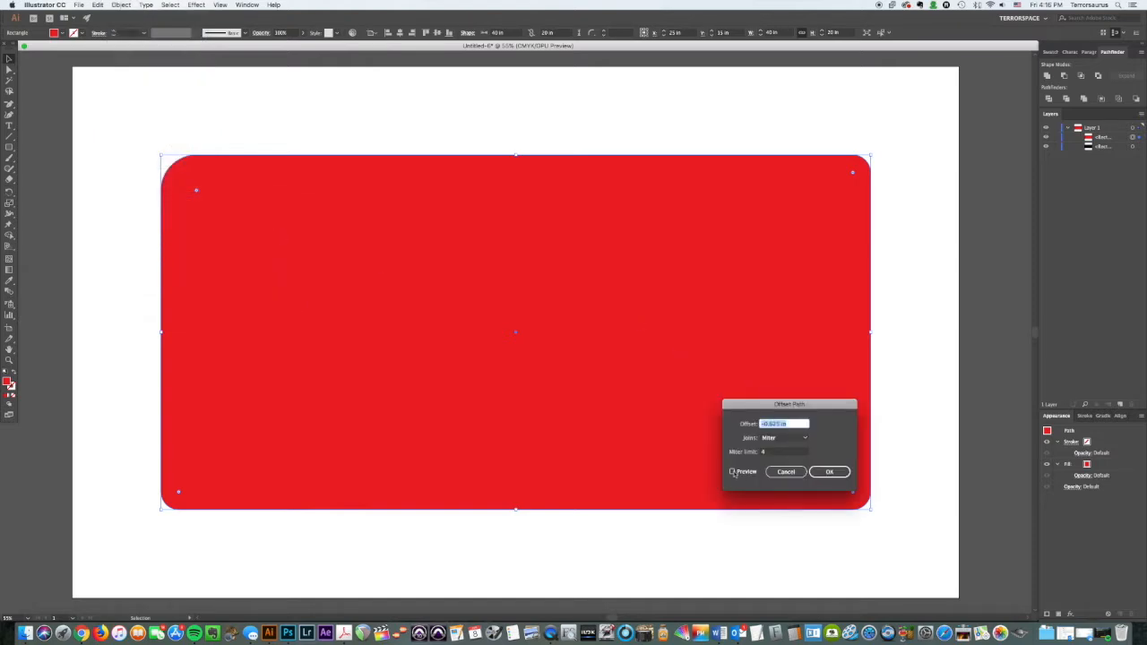
# Preview a negative offset and confirm it to create the inset rounded rectangle
pyautogui.click(733, 472)
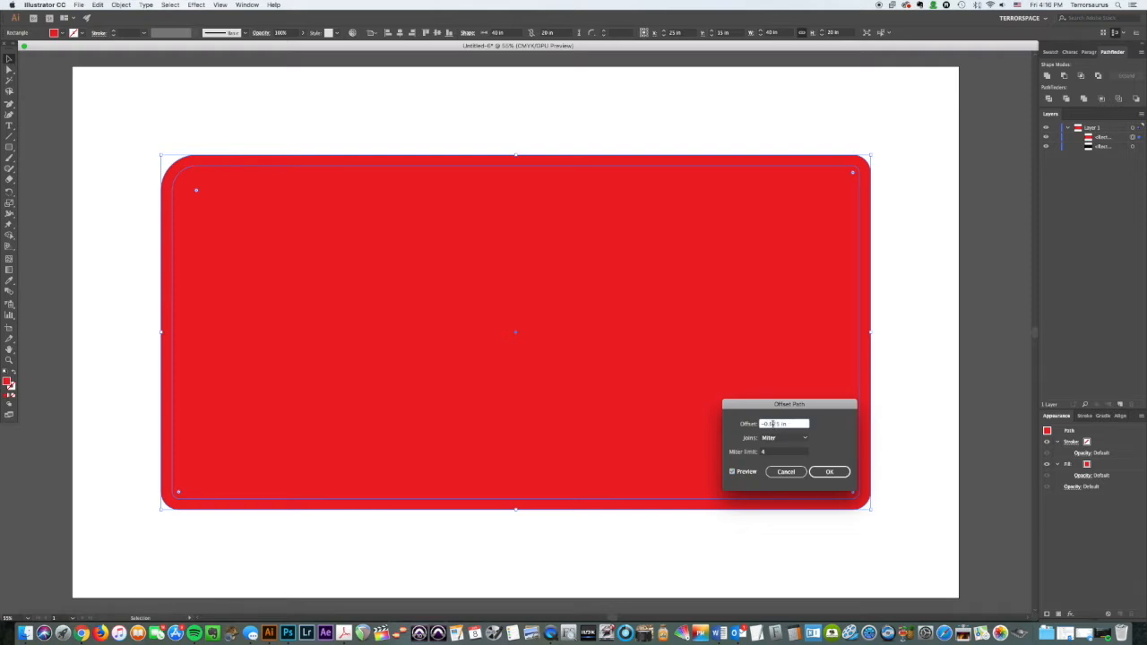
pyautogui.moveTo(652, 140)
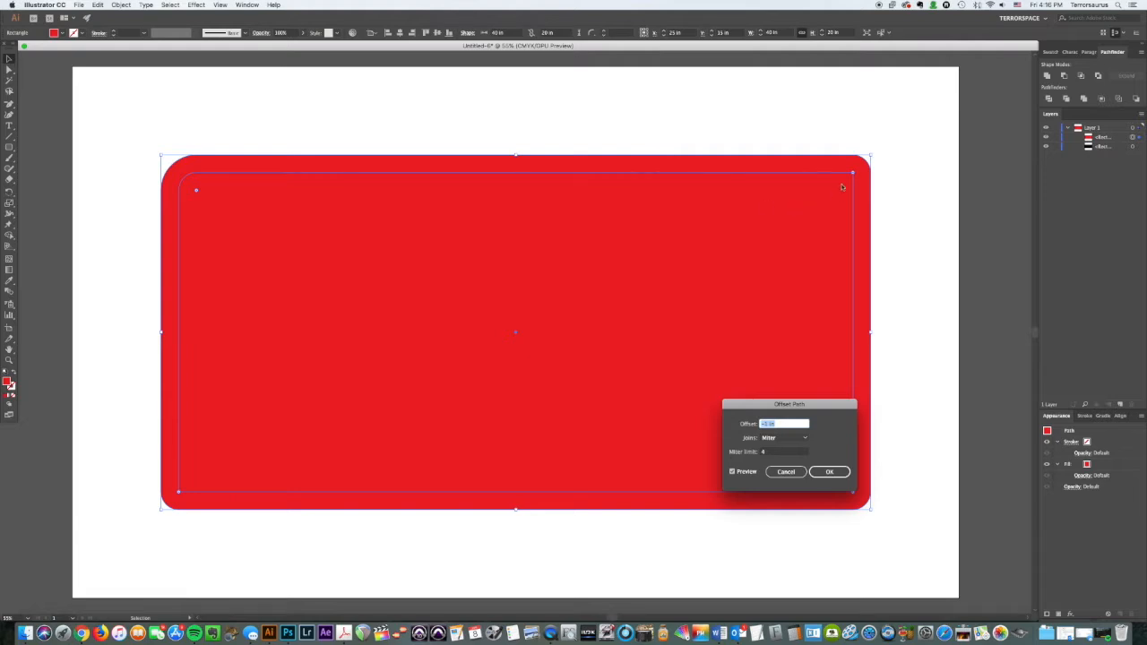
pyautogui.moveTo(853, 176)
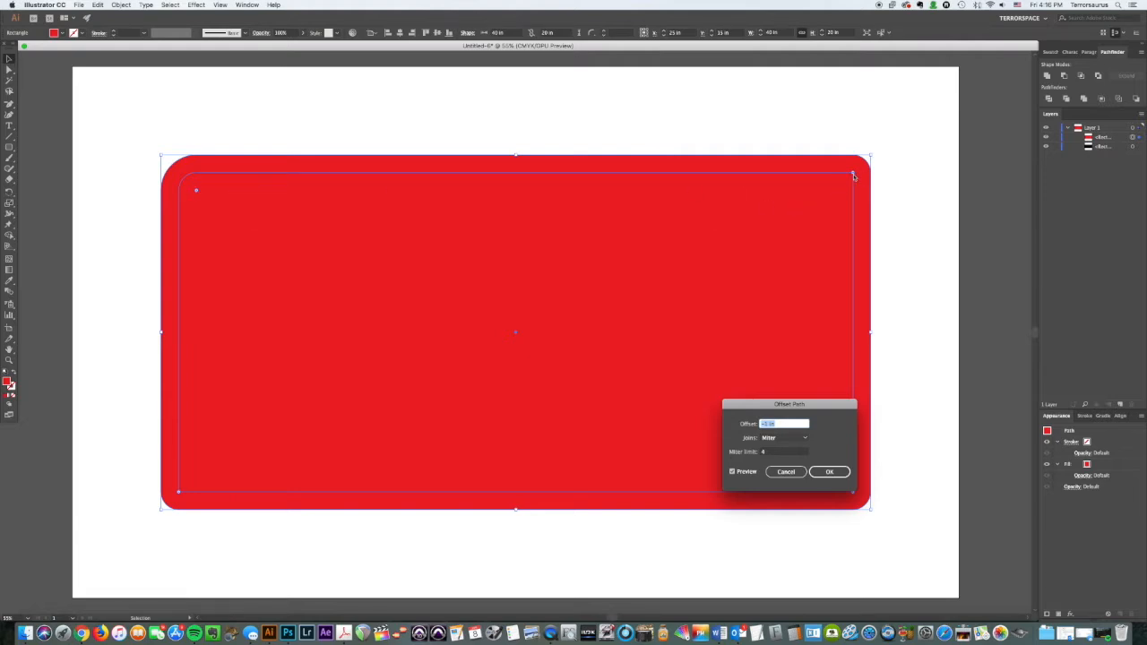
pyautogui.moveTo(850, 179)
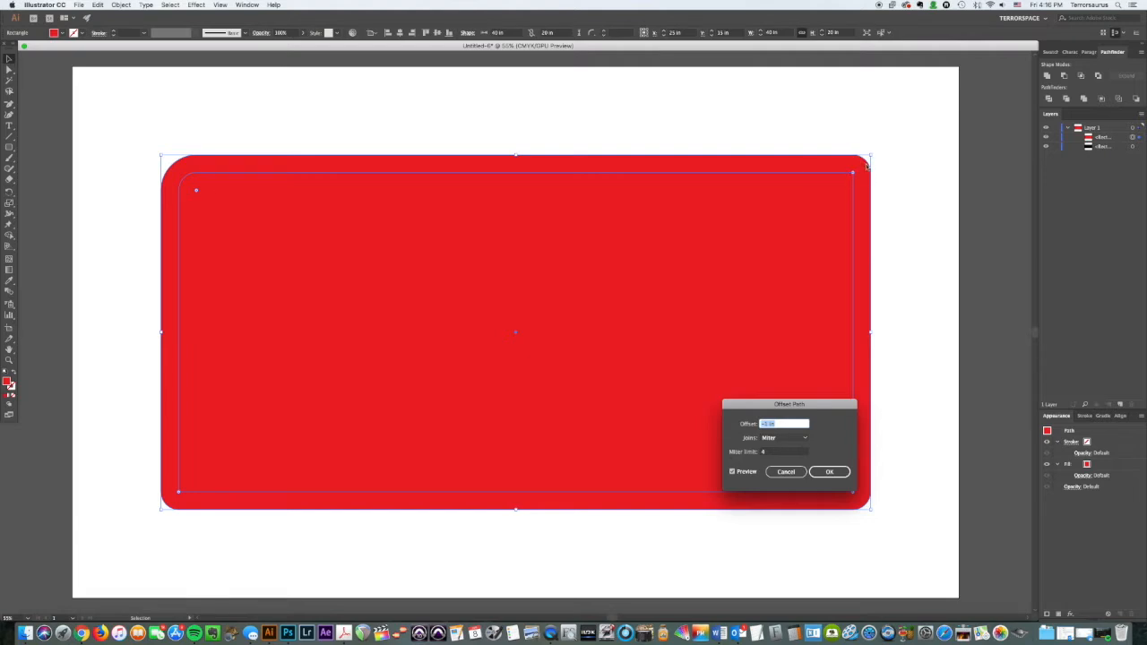
pyautogui.moveTo(869, 185)
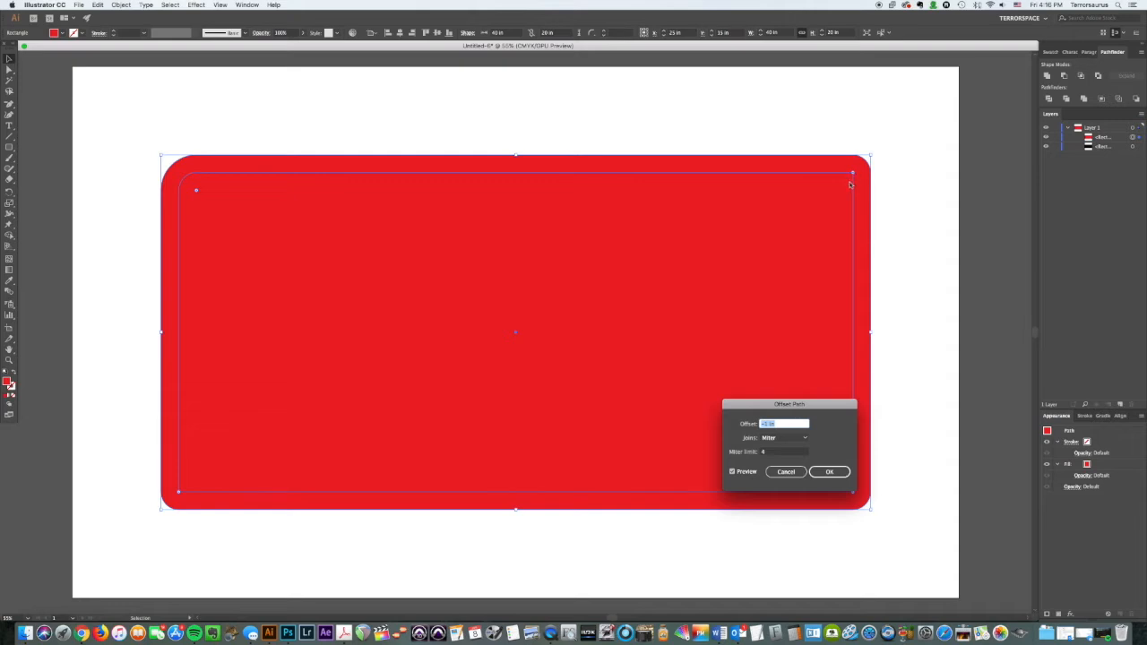
pyautogui.moveTo(190, 180)
pyautogui.write('-1.625')
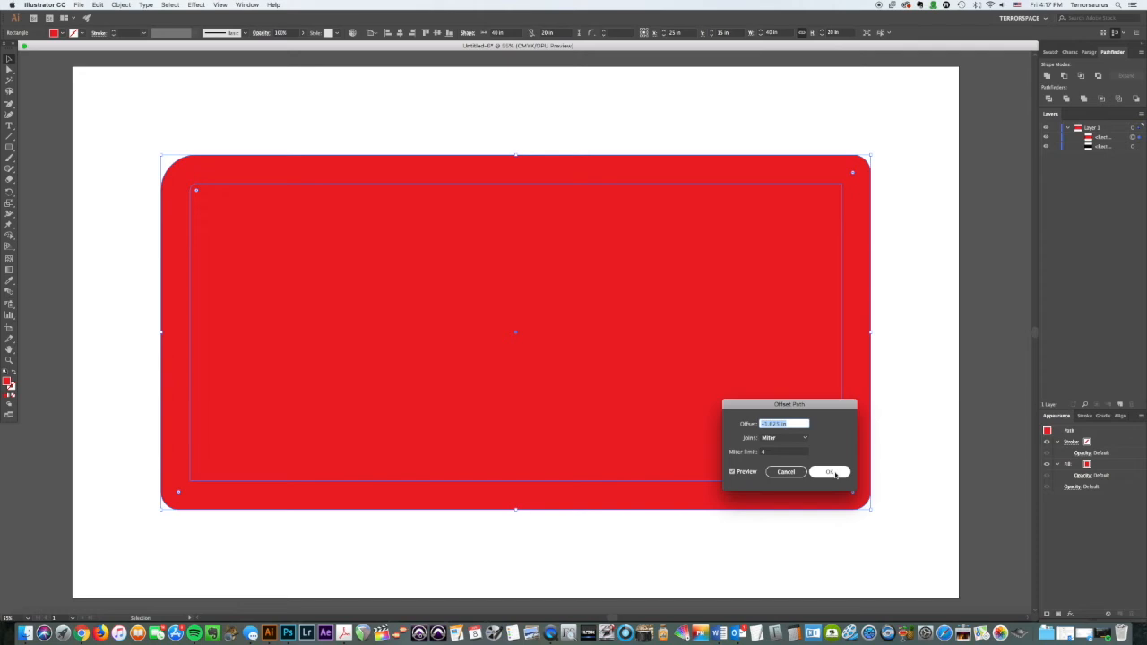
pyautogui.click(828, 471)
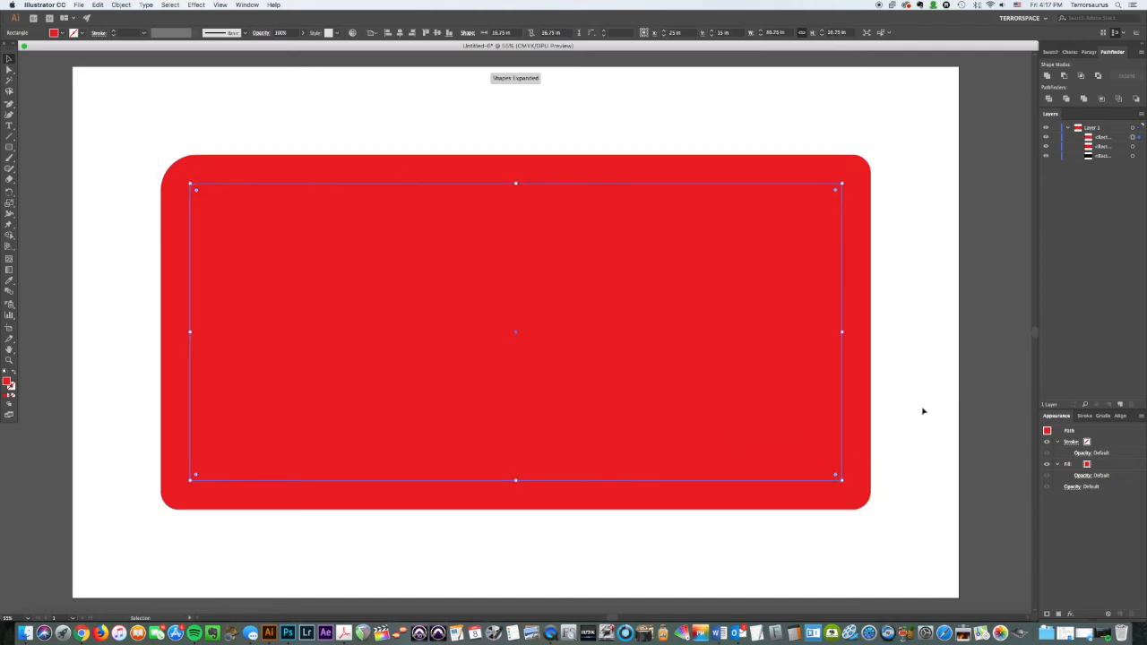